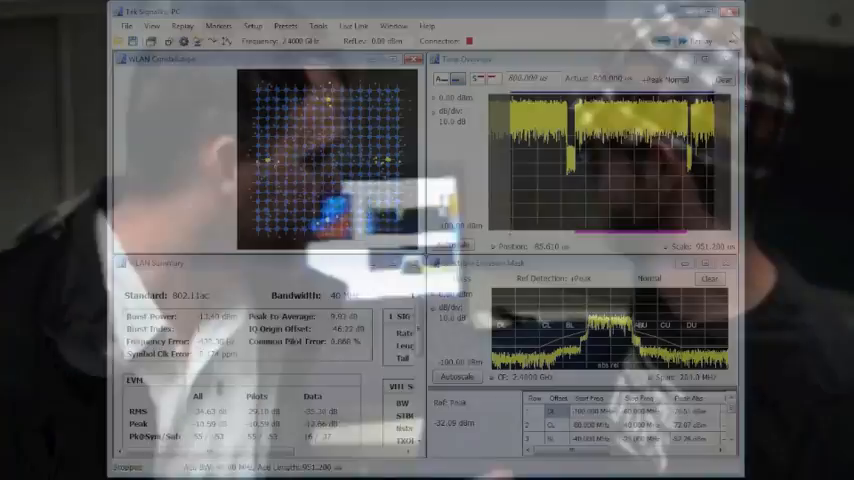
Step: Open the instrument Connect dialog from the toolbar
click(354, 25)
text(134)
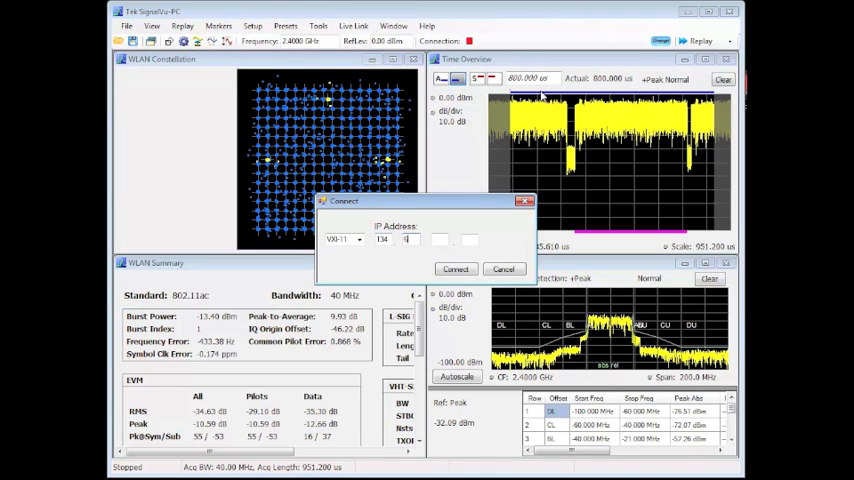
Step: Connect to the MDO4104B-3 at 134.62.53.61 and acknowledge the connection status
text(62)
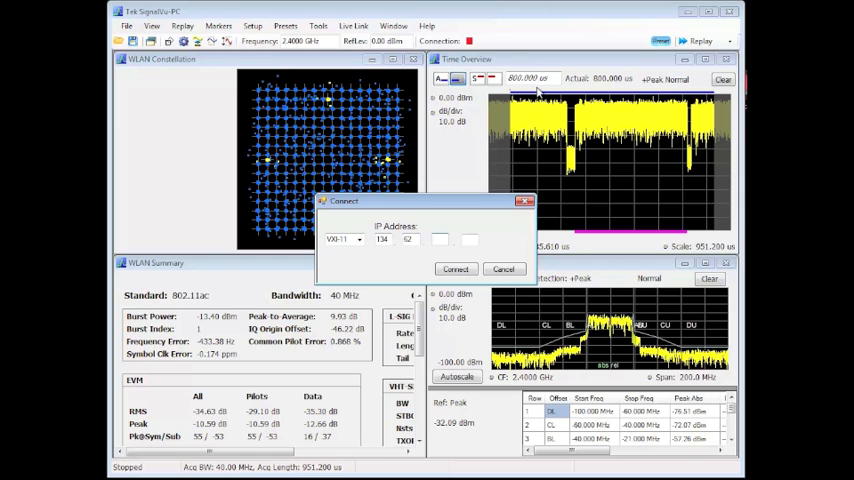
text(53)
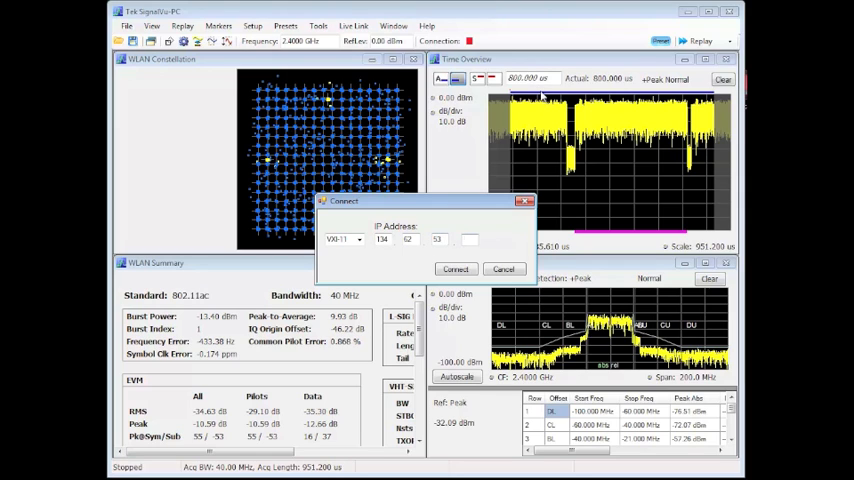
text(61)
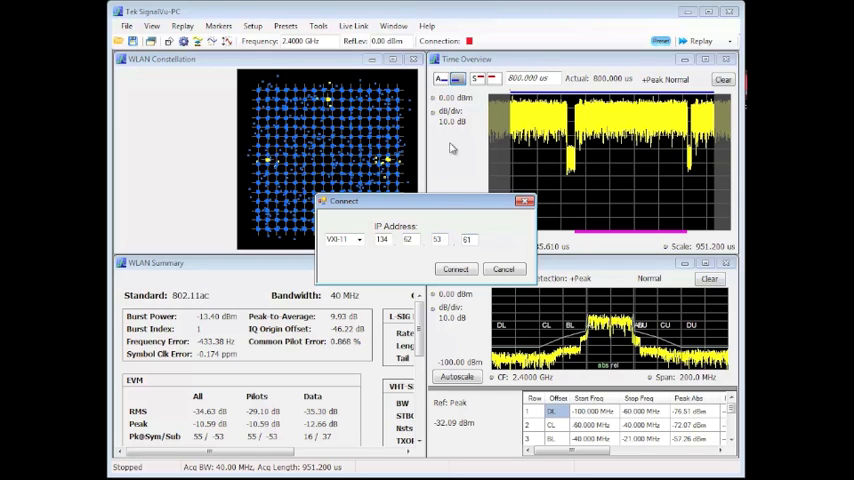
click(455, 269)
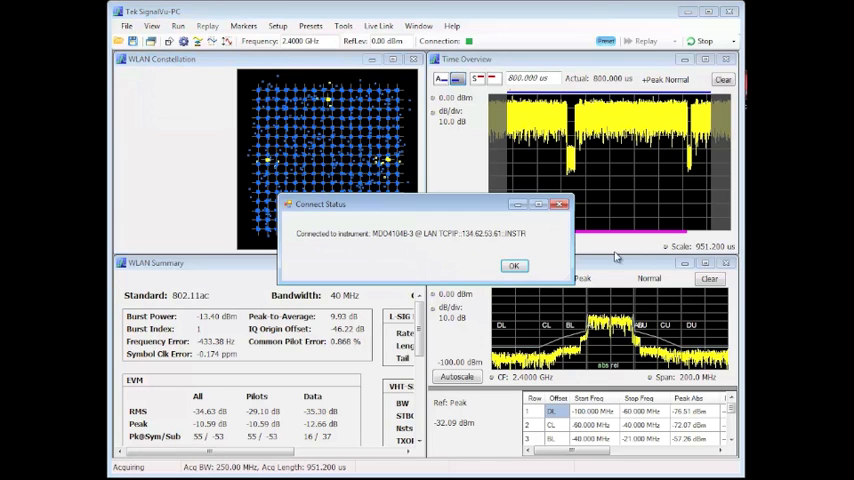
click(514, 265)
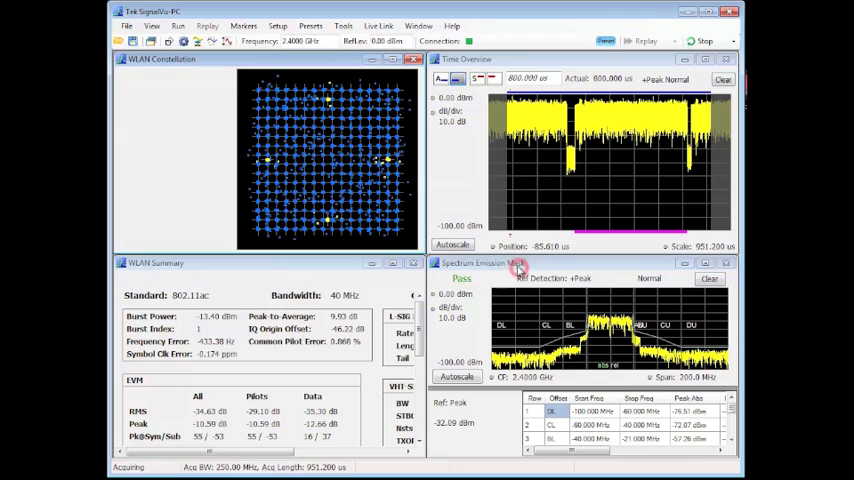